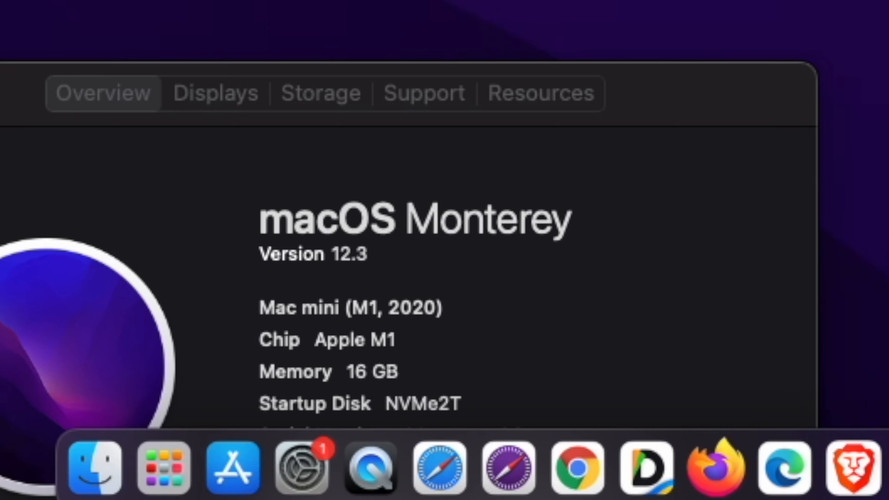
Bring the Brave window with Apple's UK Mac Studio page forward from the Dock
{"action": "left_click", "coordinate": [864, 468]}
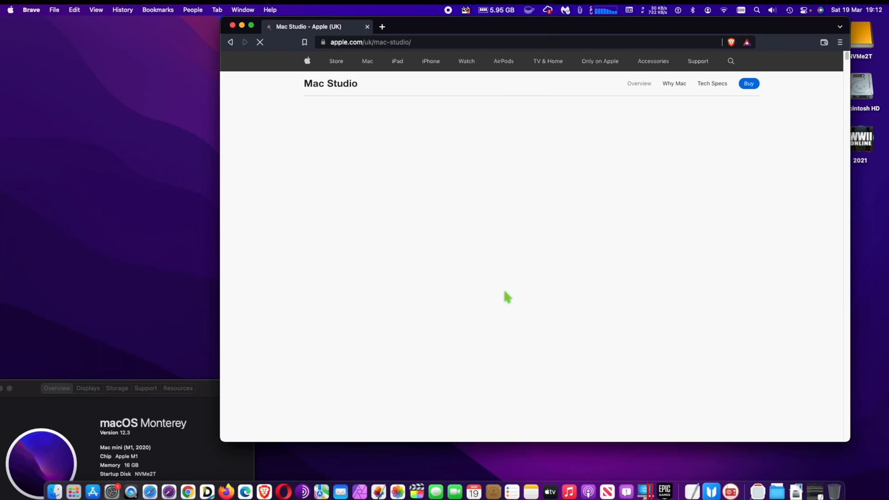
{"action": "mouse_move", "coordinate": [834, 55]}
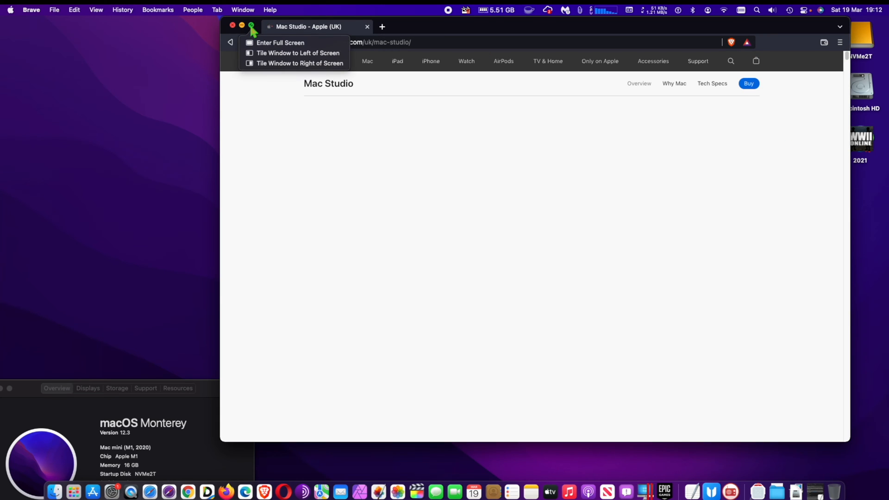
Toggle Brave full screen, then reach Dock & Menu Bar via Apple menu > System Preferences
{"action": "left_click", "coordinate": [279, 42]}
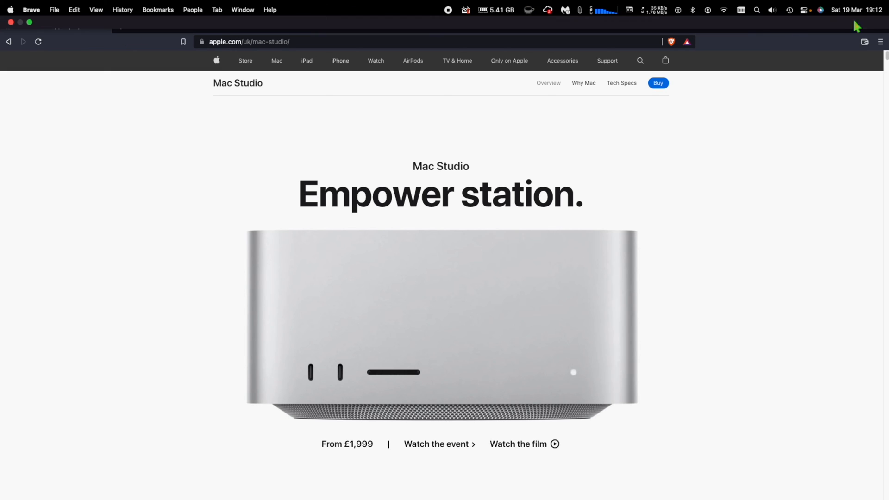
{"action": "mouse_move", "coordinate": [12, 28]}
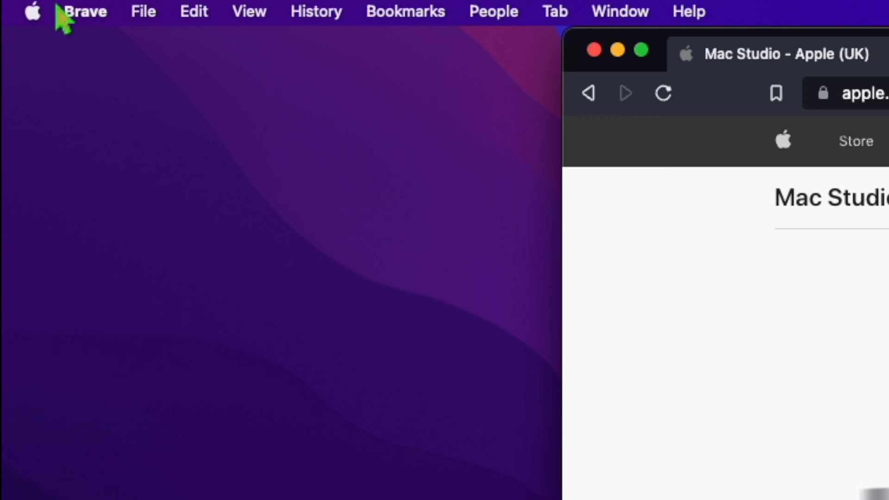
{"action": "left_click", "coordinate": [32, 11]}
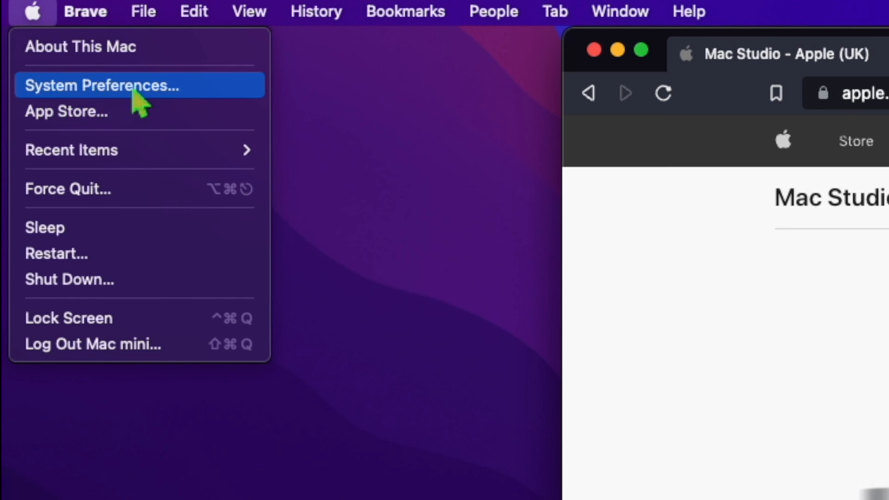
{"action": "left_click", "coordinate": [102, 85]}
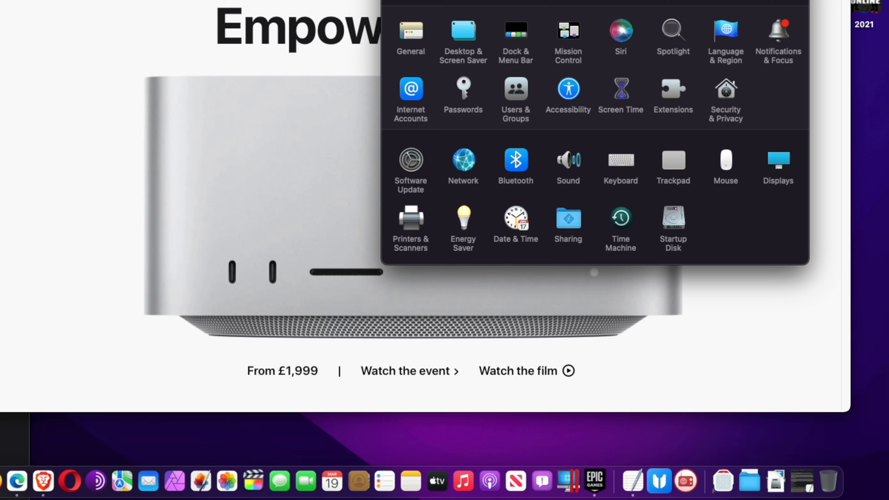
{"action": "mouse_move", "coordinate": [526, 64]}
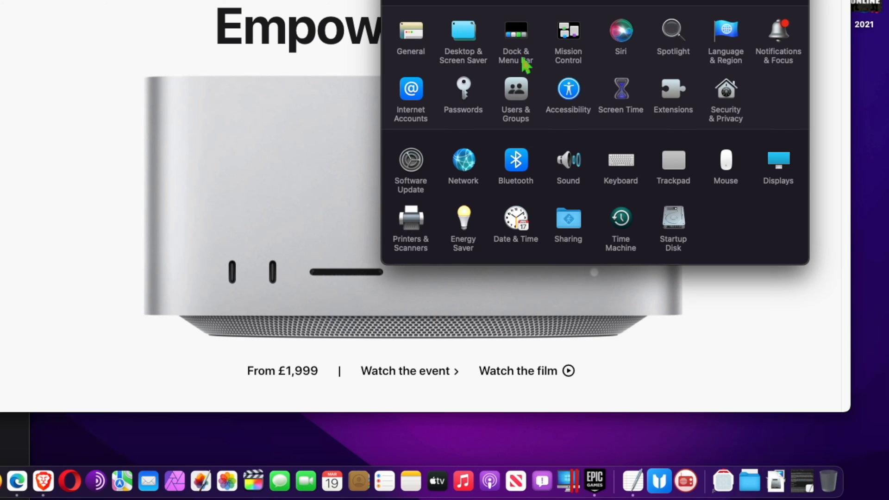
{"action": "left_click", "coordinate": [514, 42]}
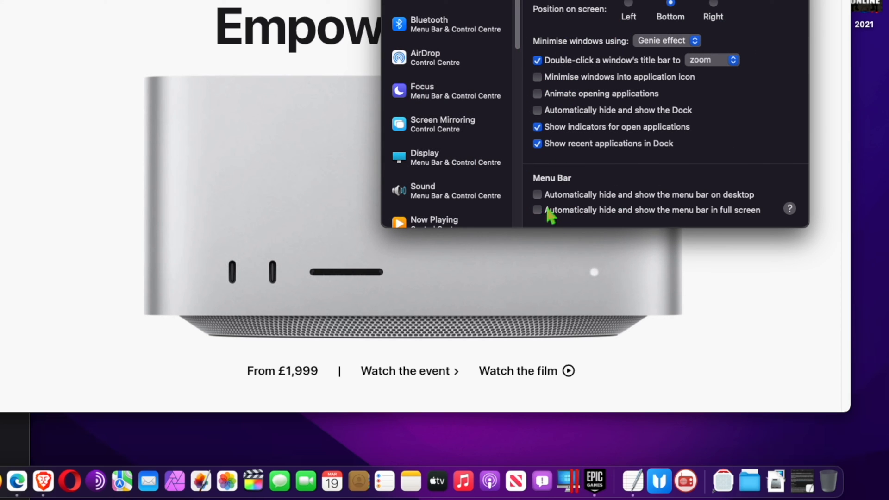
Tick 'Automatically hide and show the menu bar in full screen'
{"action": "left_click", "coordinate": [537, 210]}
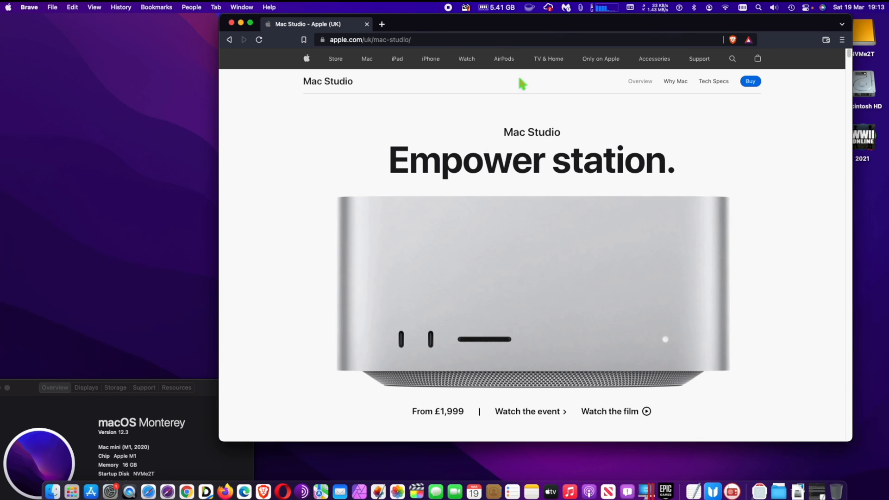
{"action": "left_click", "coordinate": [250, 23]}
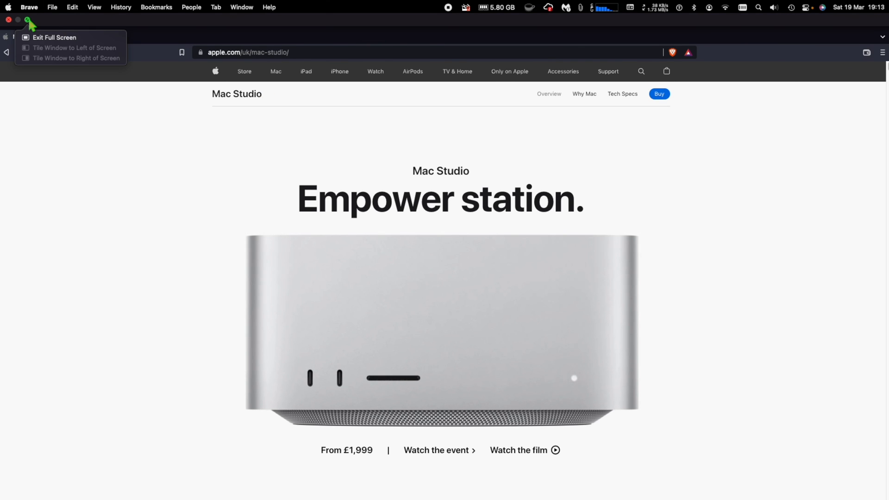
{"action": "left_click", "coordinate": [54, 38]}
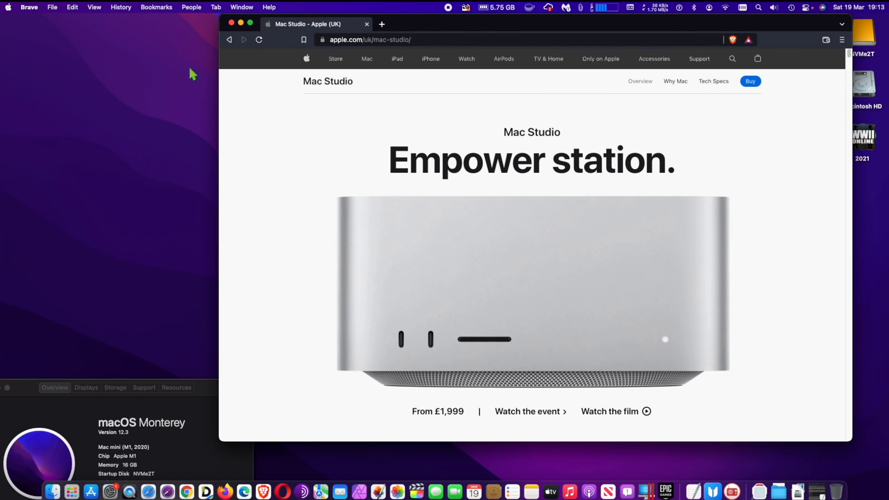